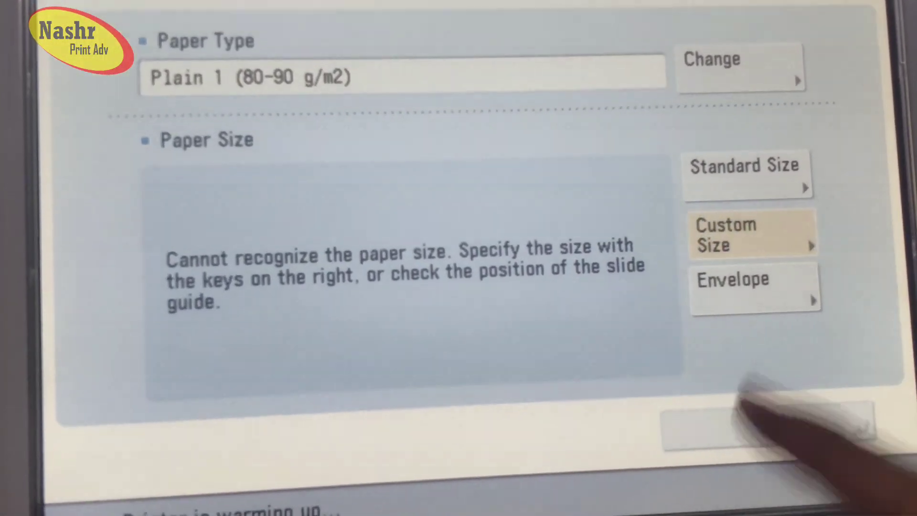
Enter a custom paper size of 483 x 325 mm and confirm it
left_click(752, 233)
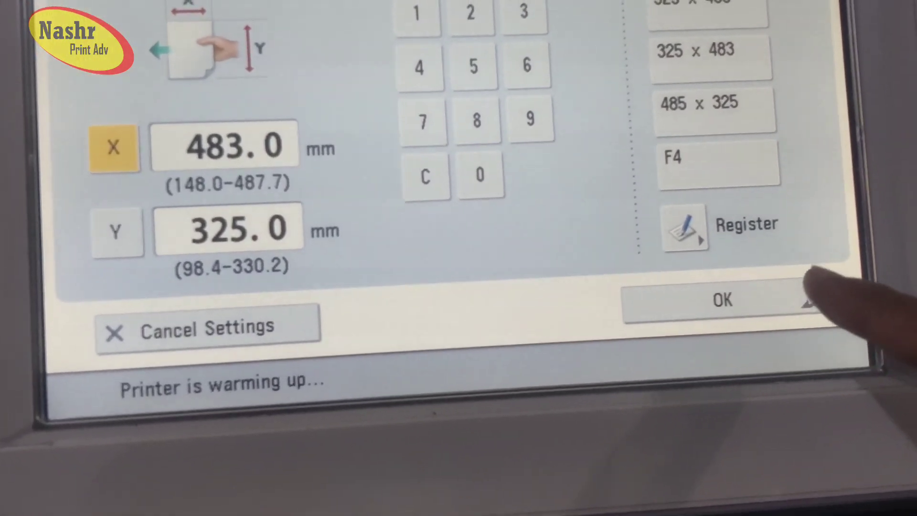
left_click(723, 300)
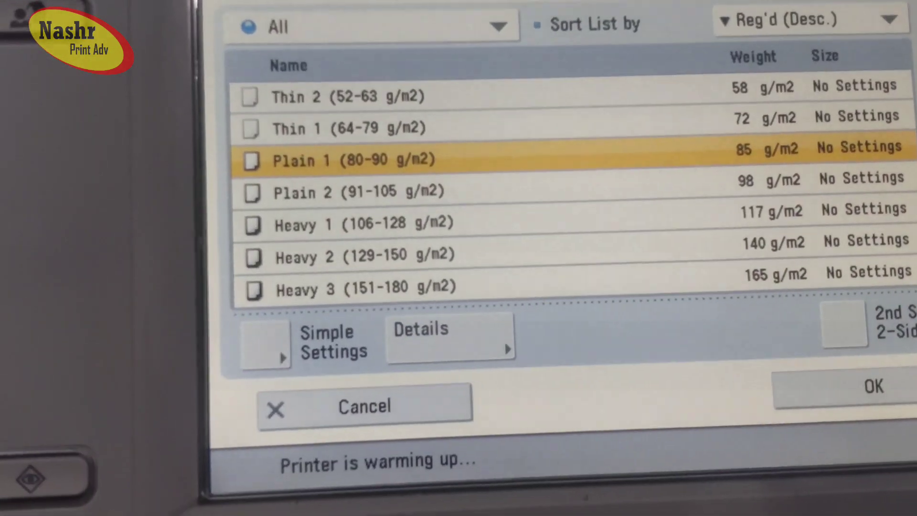
Select Heavy 5 (221-256 g/m2) from the paper type list and confirm
scroll("down", 3)
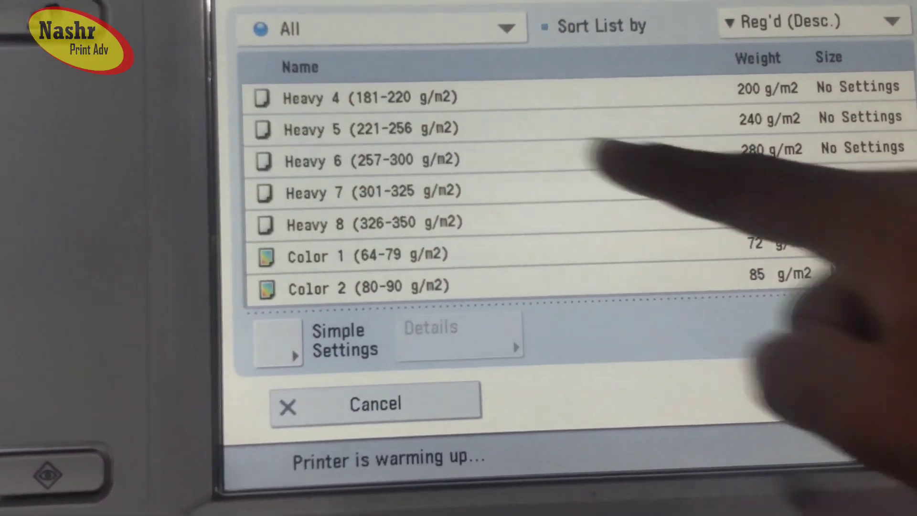
left_click(369, 149)
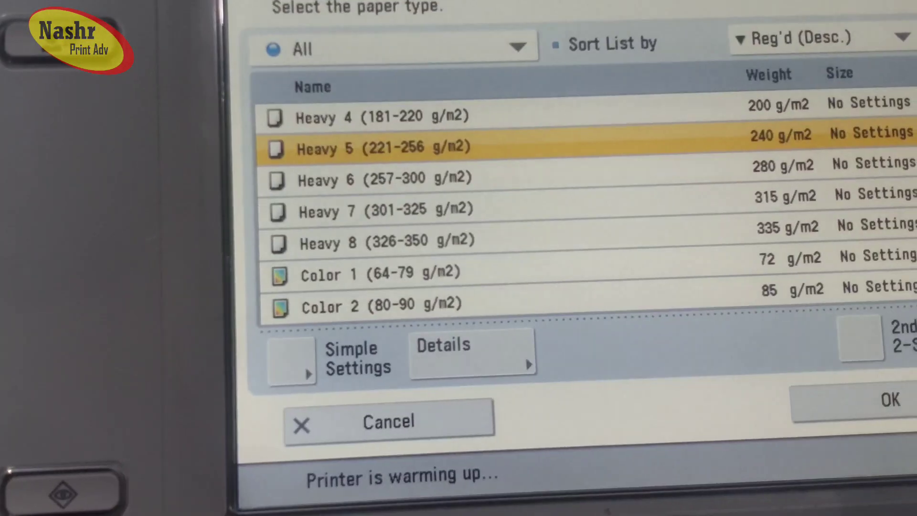
left_click(889, 400)
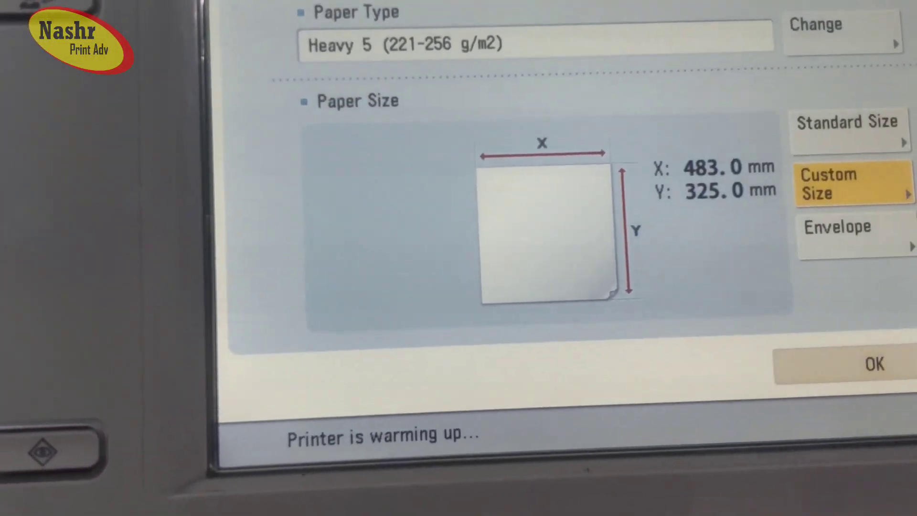